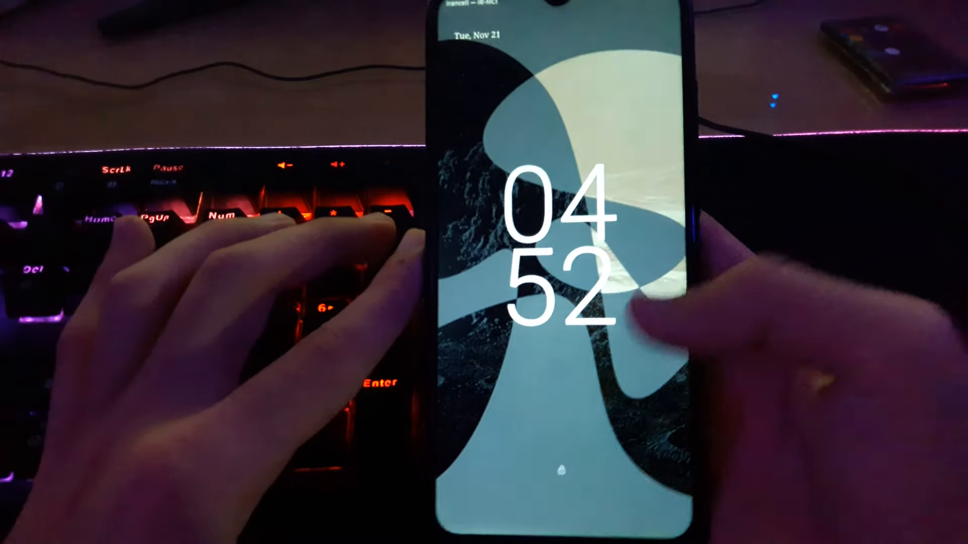
# Step: Reach Settings > About device > Android version, showing Android 13, LineageOS build and kernel
pyautogui.moveTo(556, 370); pyautogui.dragTo(556, 185)
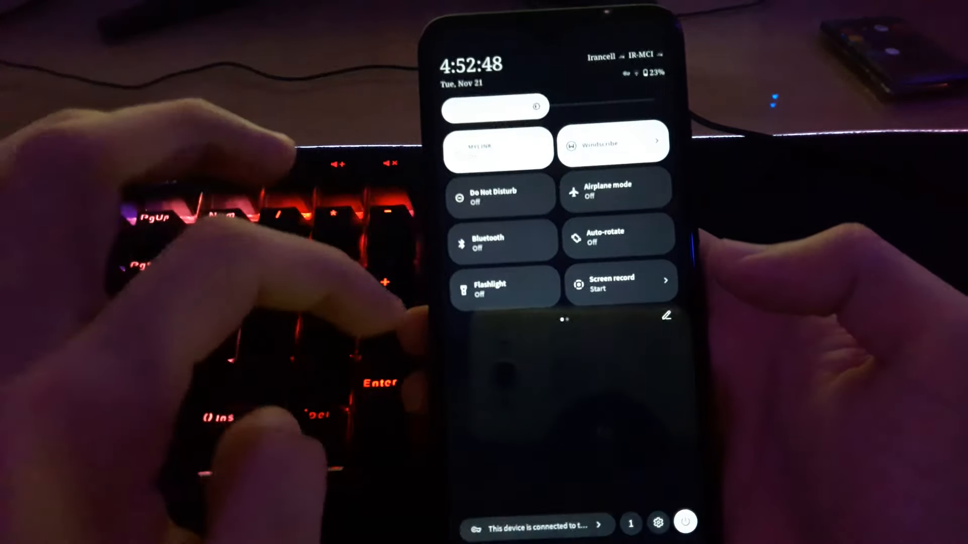
pyautogui.click(657, 523)
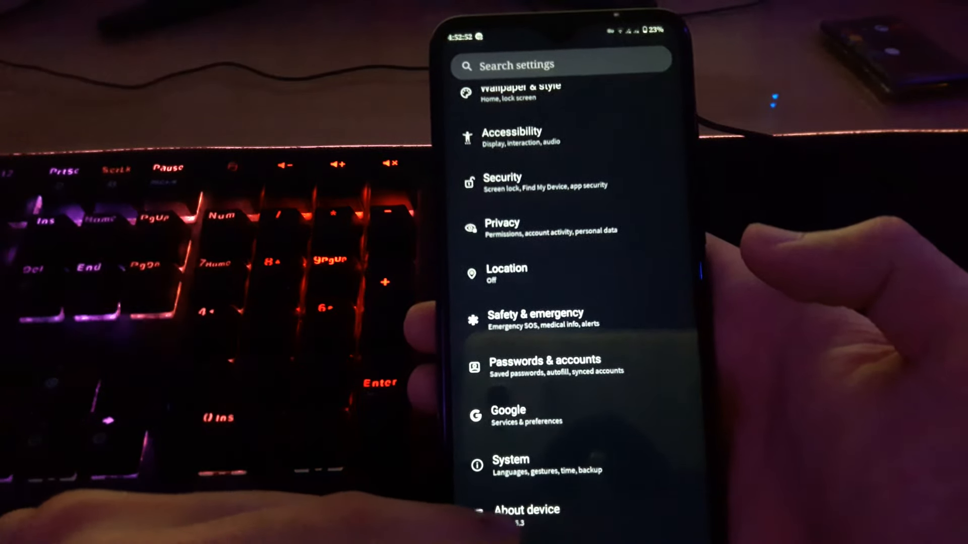
pyautogui.click(525, 510)
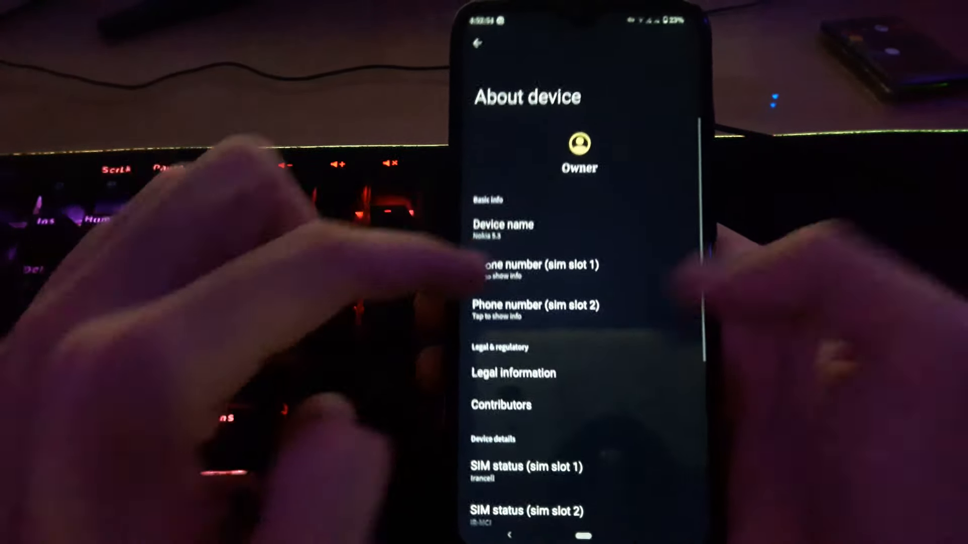
pyautogui.scroll(-3)
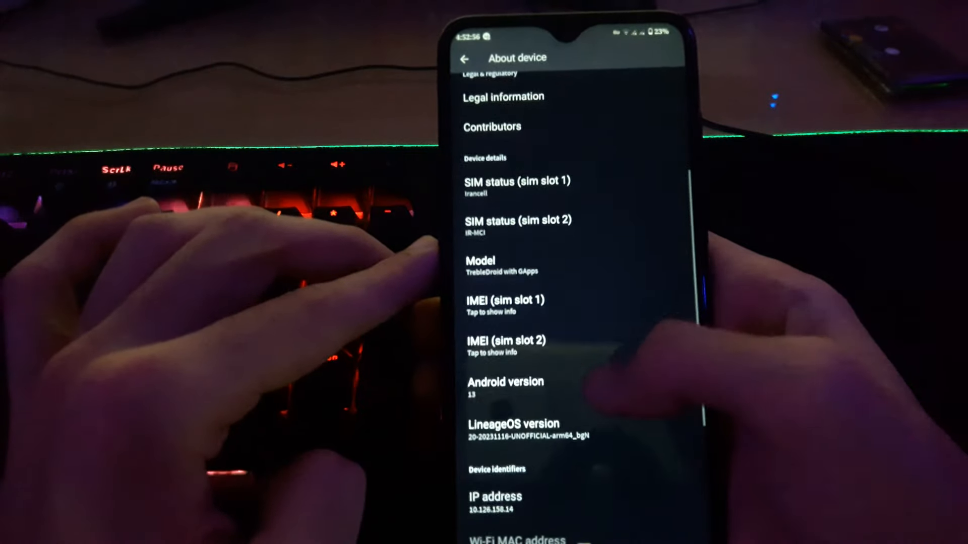
pyautogui.click(505, 382)
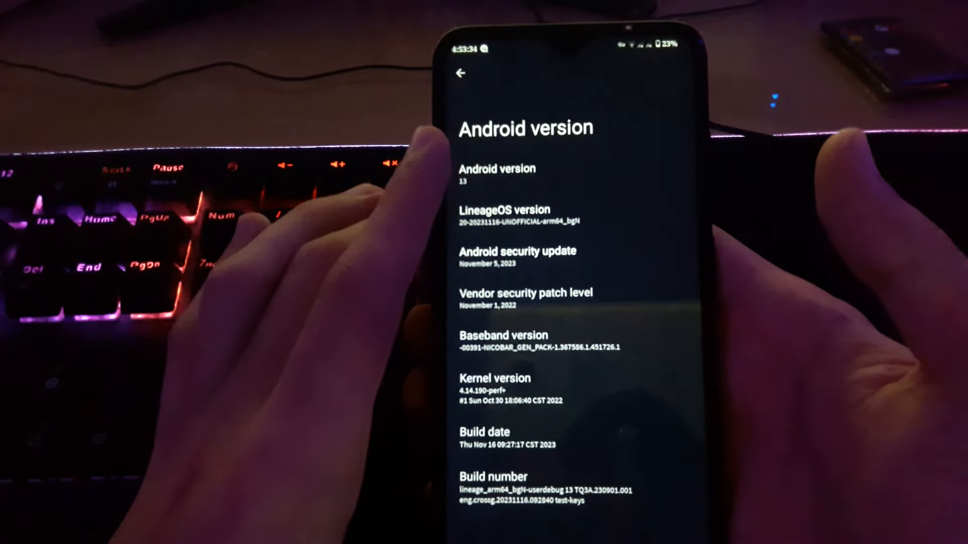
# Step: Browse the Misc features list inside Phh Treble Settings from the main settings
pyautogui.click(460, 73)
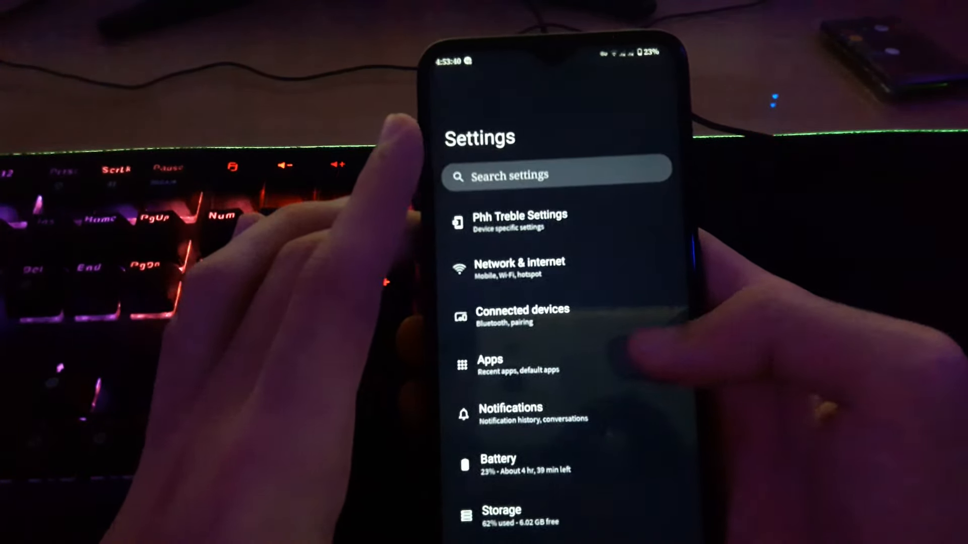
pyautogui.click(517, 223)
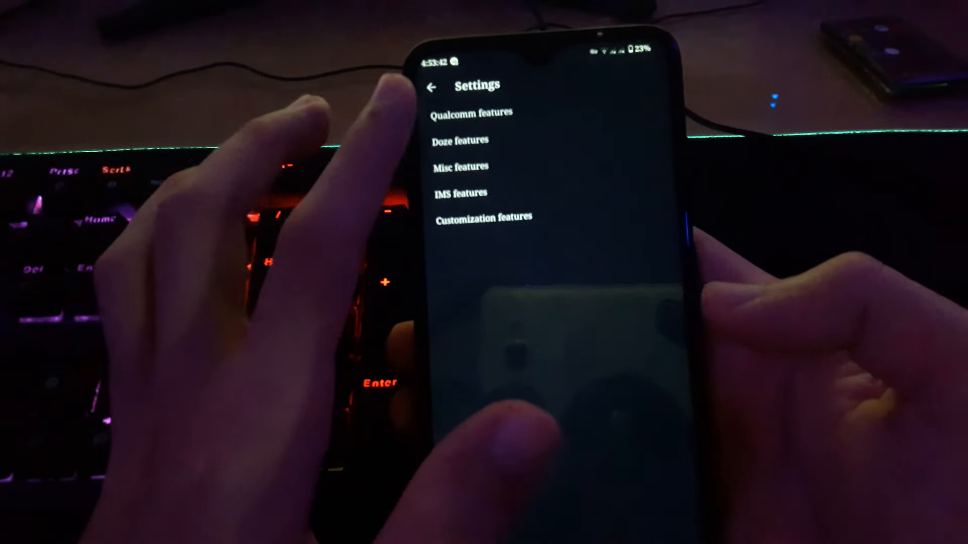
pyautogui.click(461, 167)
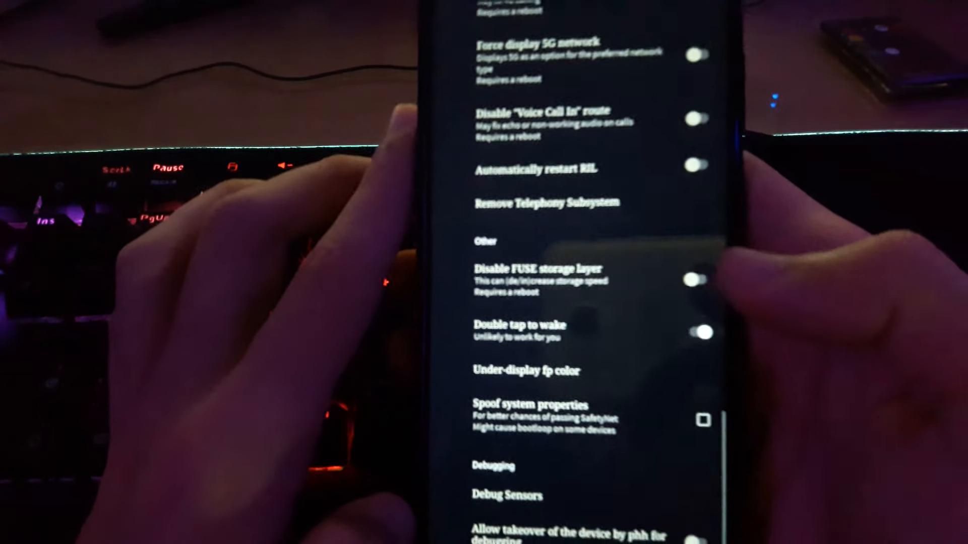
pyautogui.scroll(-3)
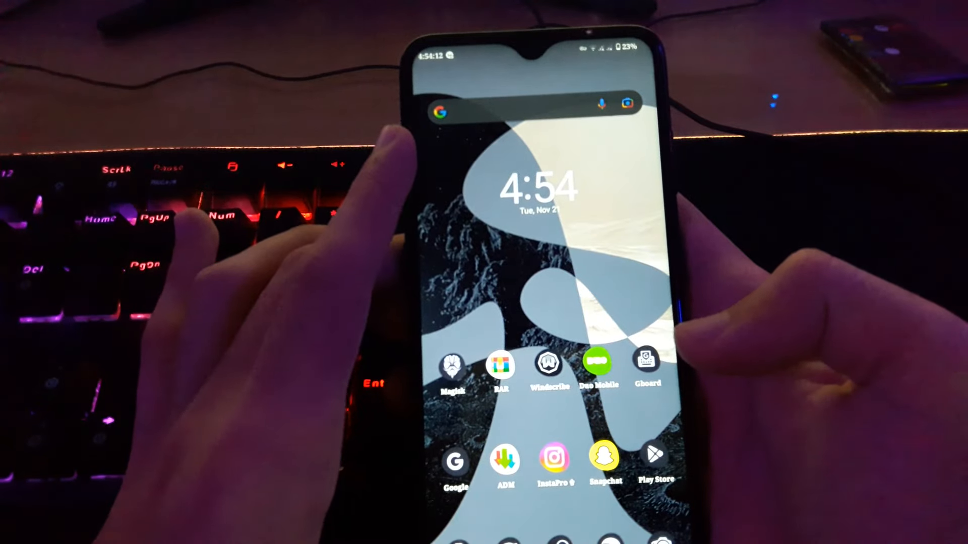
# Step: Launch Snapchat from the home screen and show the Chat list of recent chats and calls
pyautogui.click(603, 457)
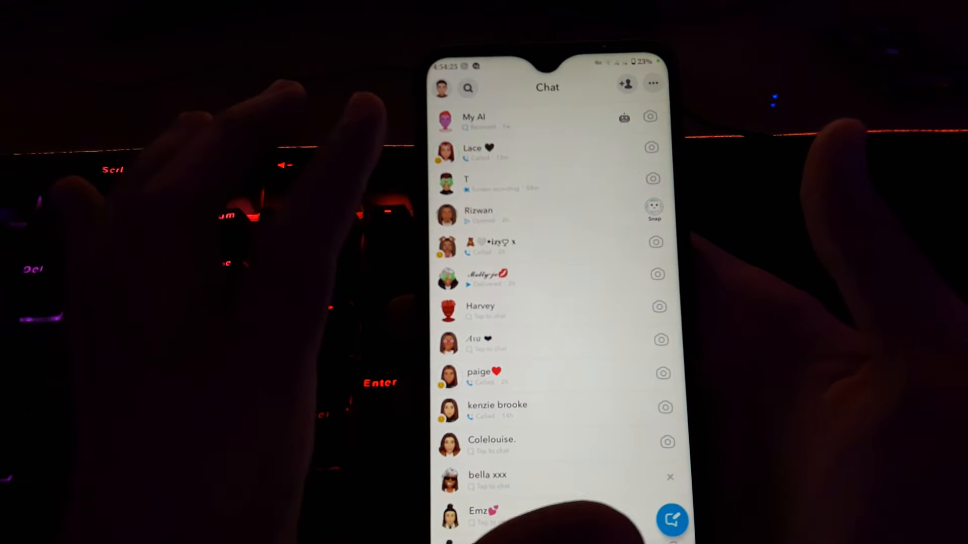
pyautogui.click(471, 152)
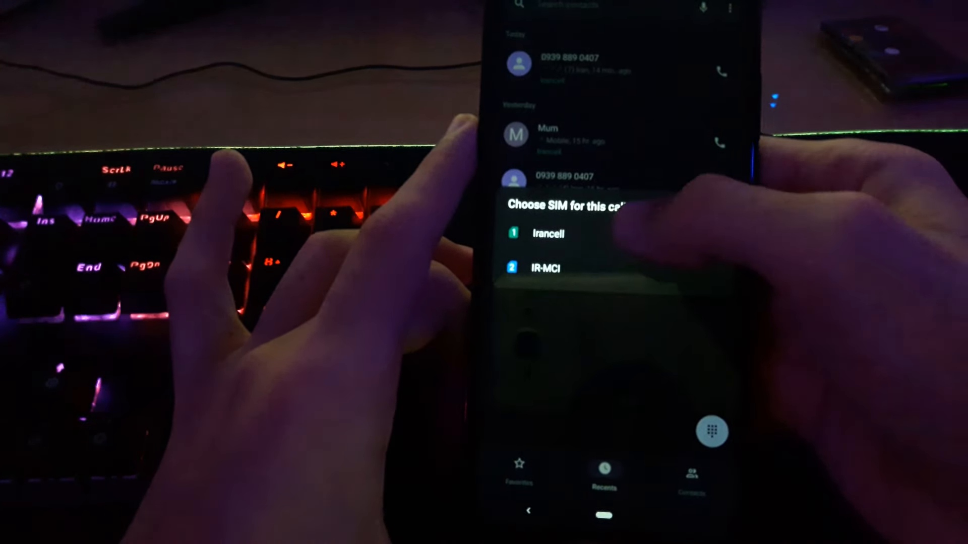
# Step: Call the most recent number on the Irancell SIM with audio on speaker
pyautogui.click(546, 233)
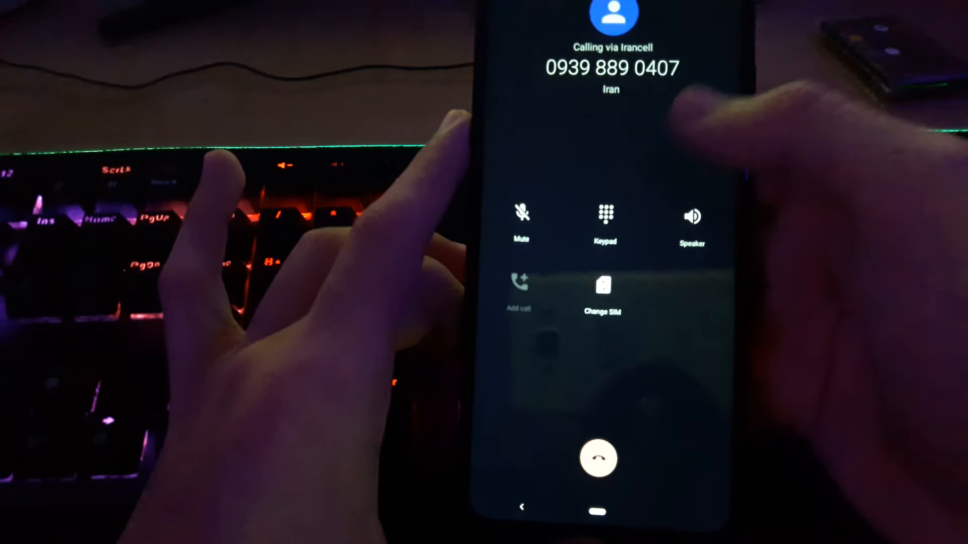
pyautogui.click(692, 216)
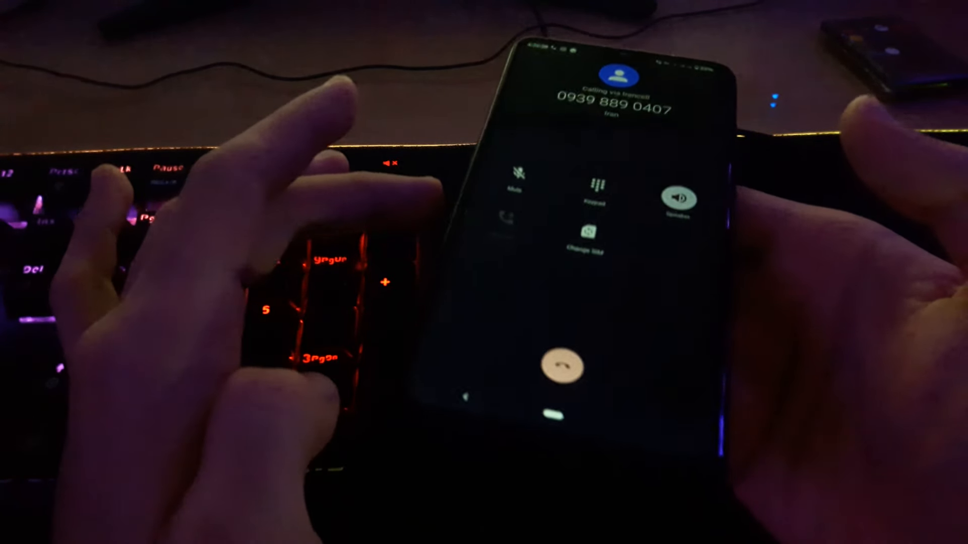
pyautogui.click(559, 367)
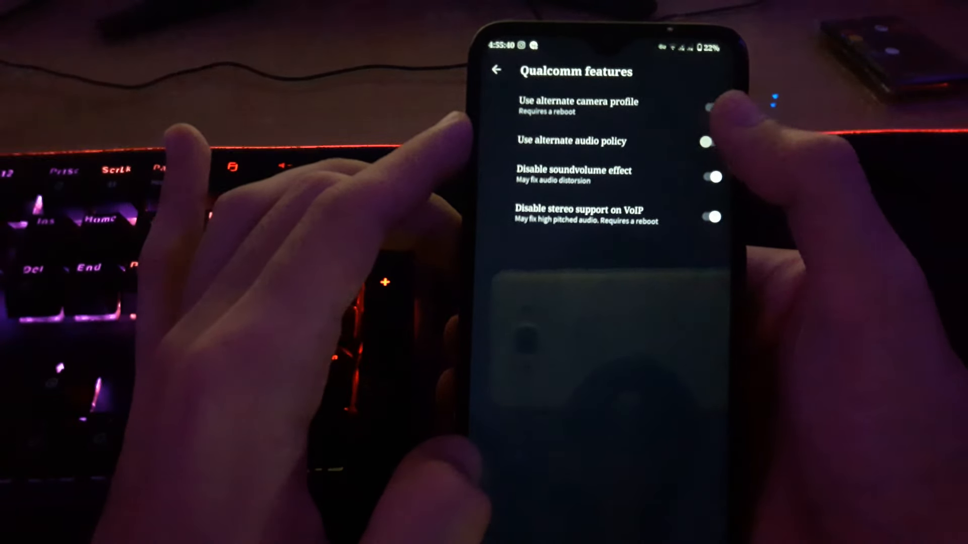
# Step: Enable Use alternate audio policy under Qualcomm features, then leave the page
pyautogui.click(708, 108)
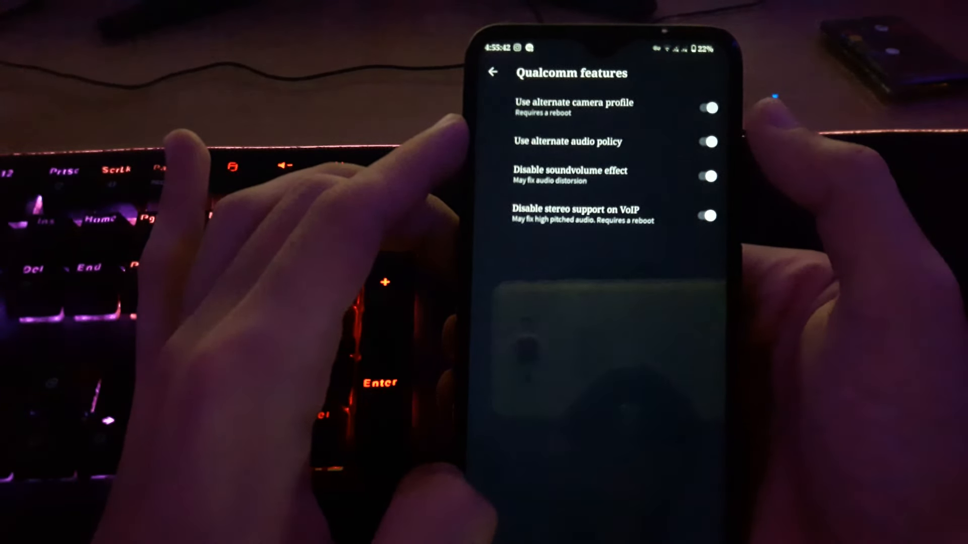
pyautogui.click(493, 72)
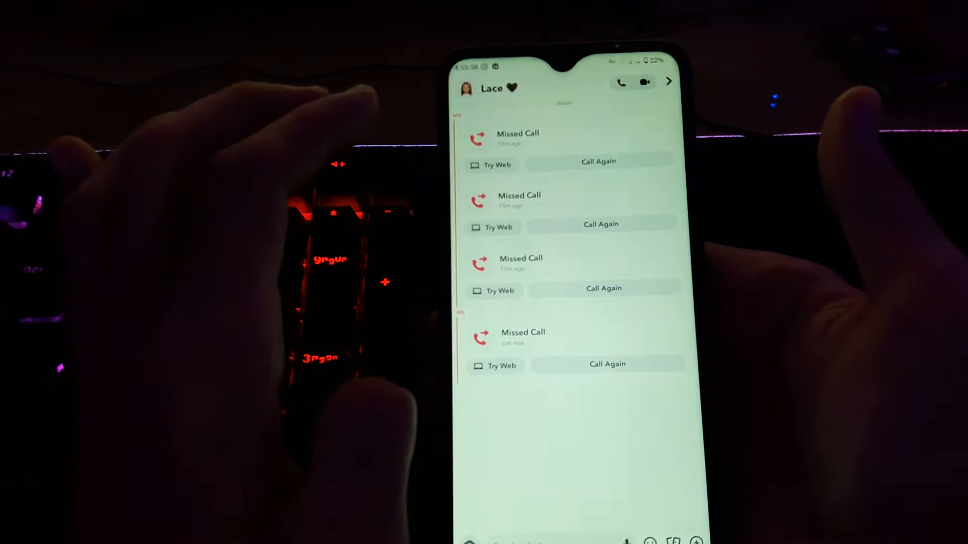
# Step: Use Call Again in the Snapchat chat with missed calls and handle the call controls
pyautogui.click(607, 364)
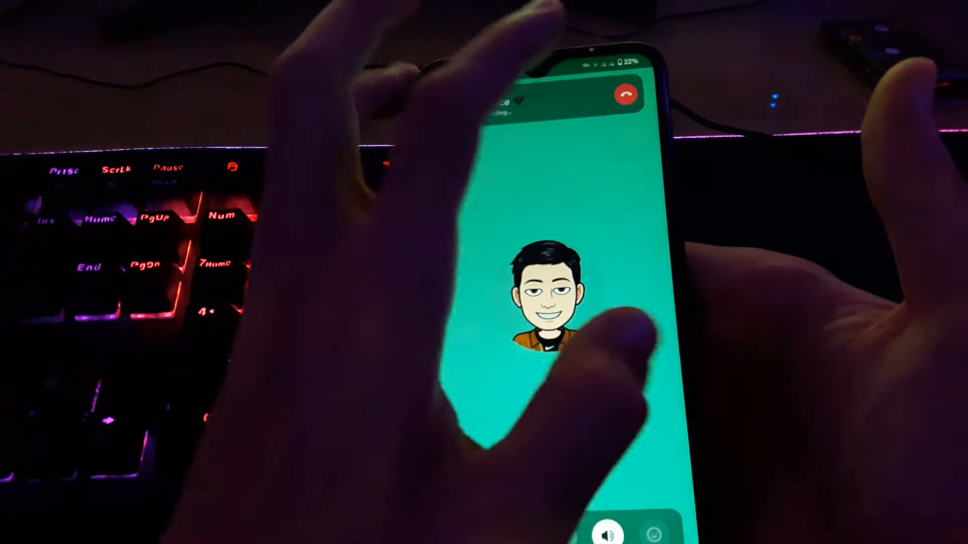
pyautogui.click(632, 93)
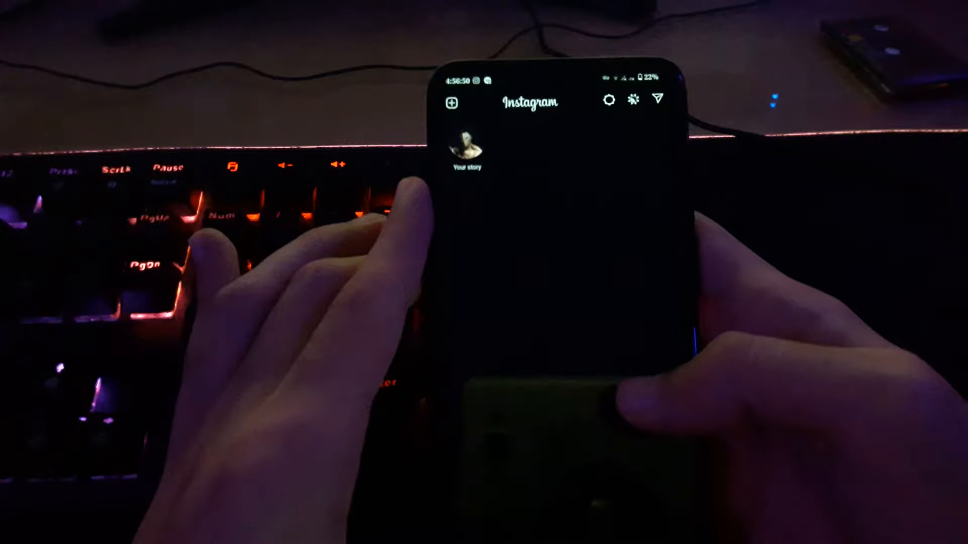
# Step: Scroll the Instagram home feed with your story at the top
pyautogui.scroll(-3)
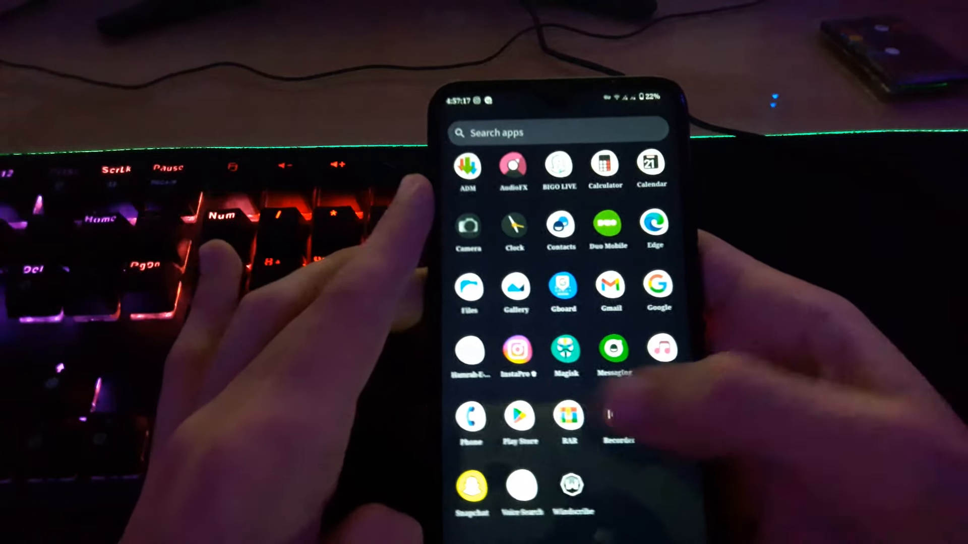
# Step: Launch Google Play Store from the app drawer and scroll its For you page
pyautogui.click(519, 417)
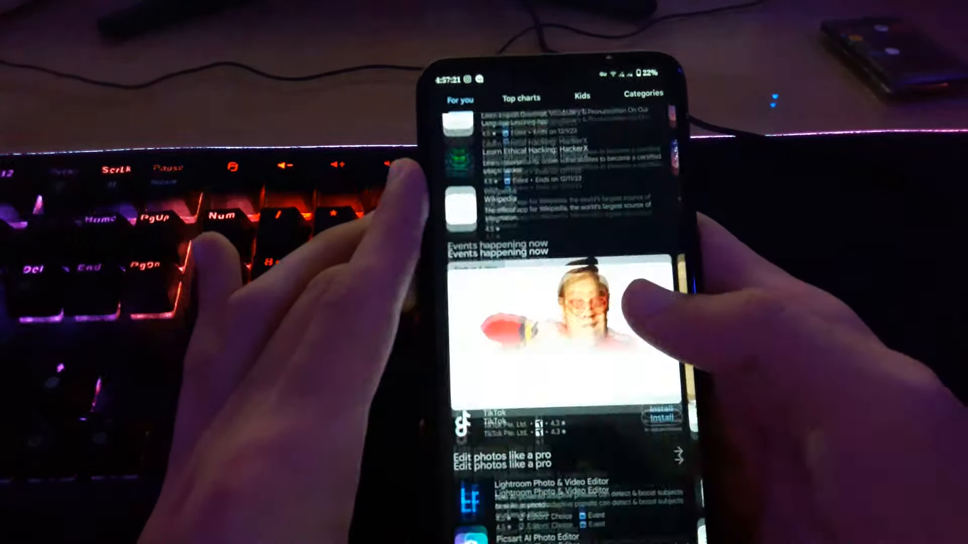
pyautogui.scroll(-3)
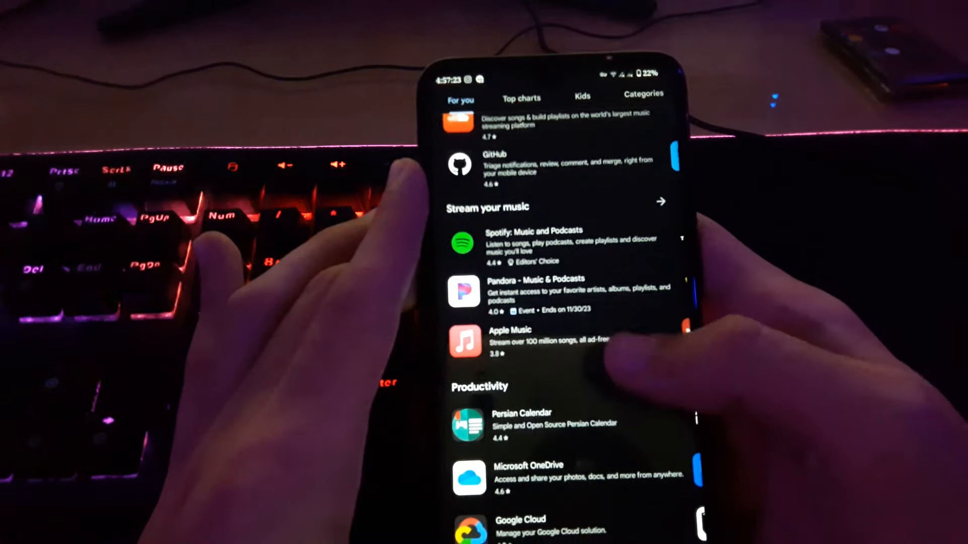
pyautogui.scroll(-3)
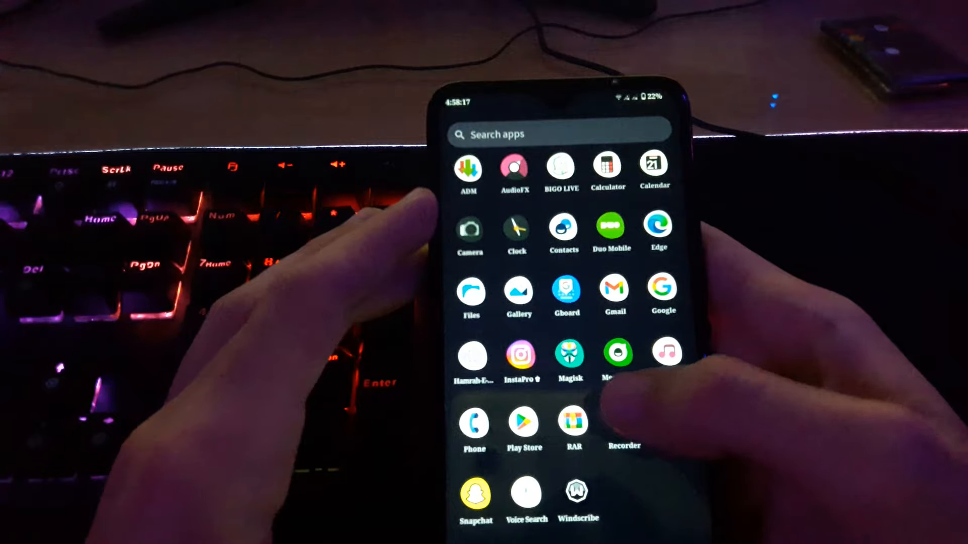
# Step: Leave the Recorder's My recordings list and bring up the launcher's app drawer
pyautogui.click(624, 420)
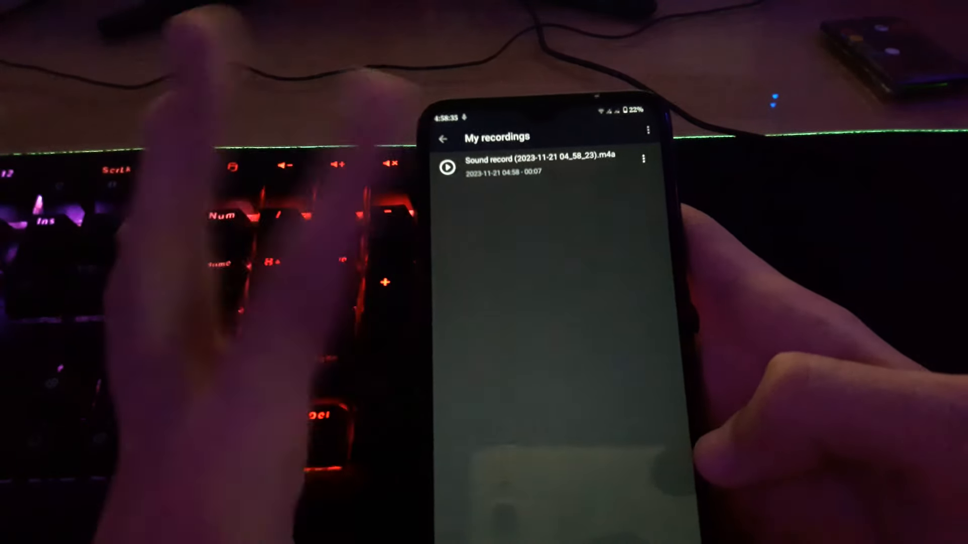
pyautogui.click(448, 167)
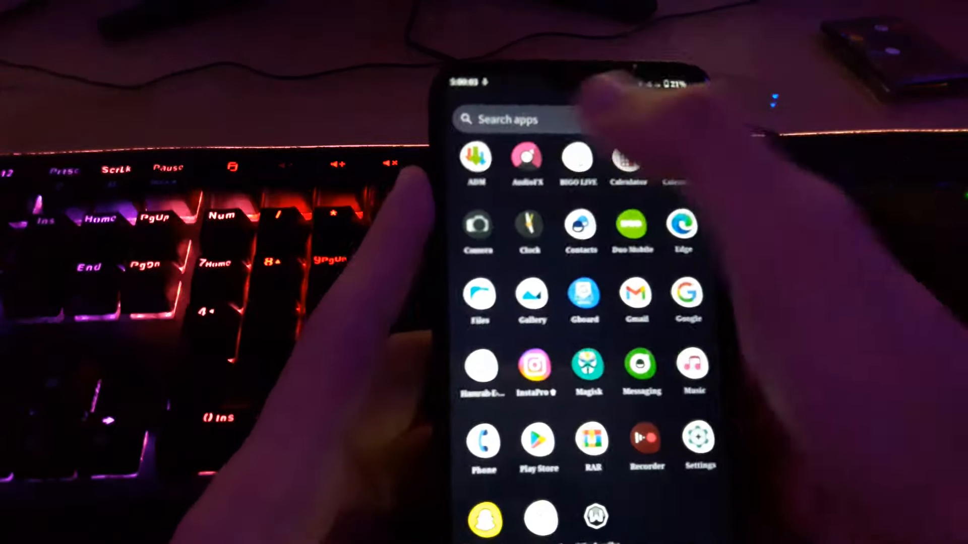
# Step: Browse the Songs list in Music, then bring up the home screen's Wallpaper & style options
pyautogui.click(526, 155)
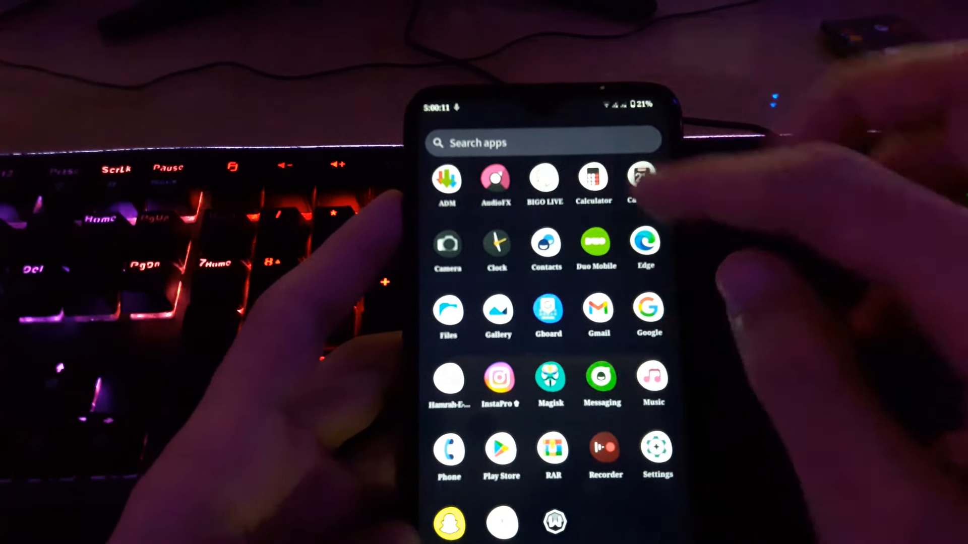
pyautogui.click(652, 374)
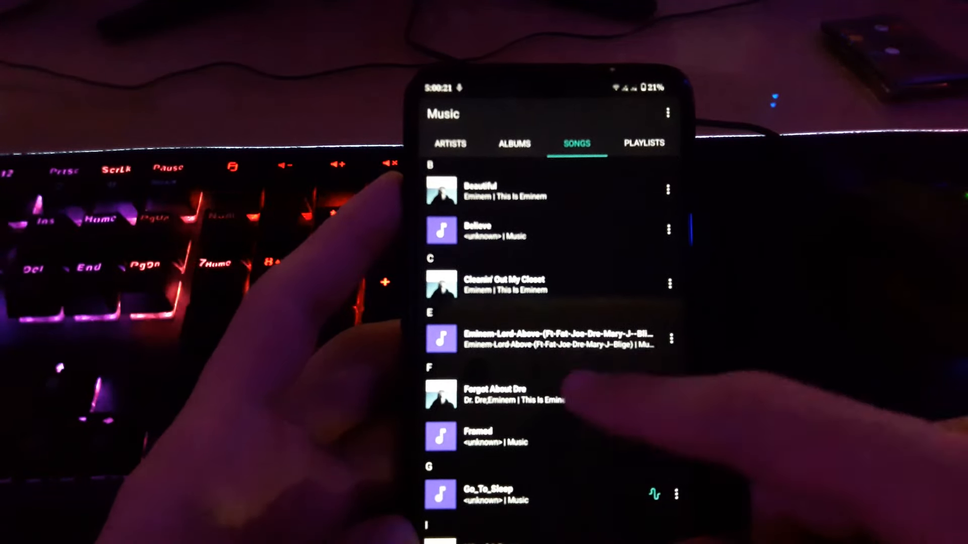
pyautogui.click(484, 494)
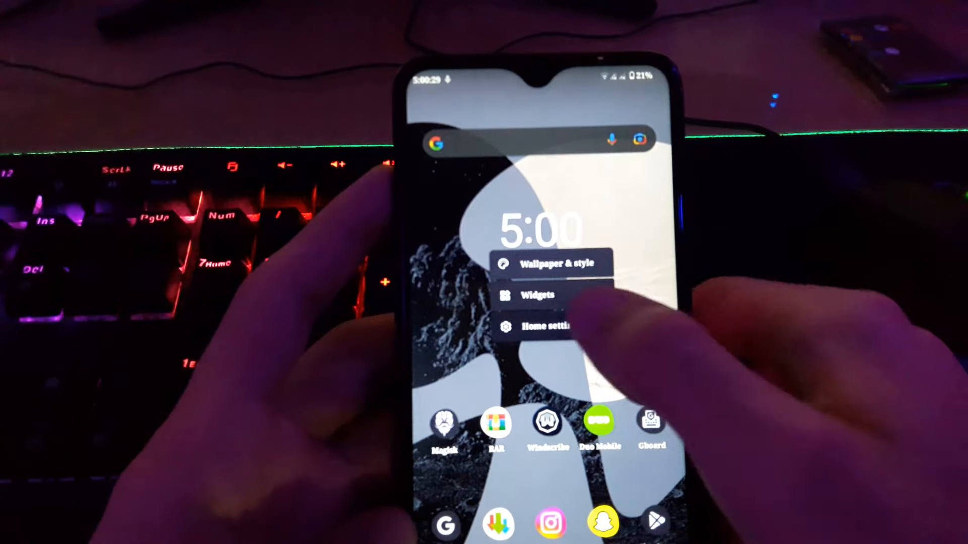
pyautogui.click(548, 264)
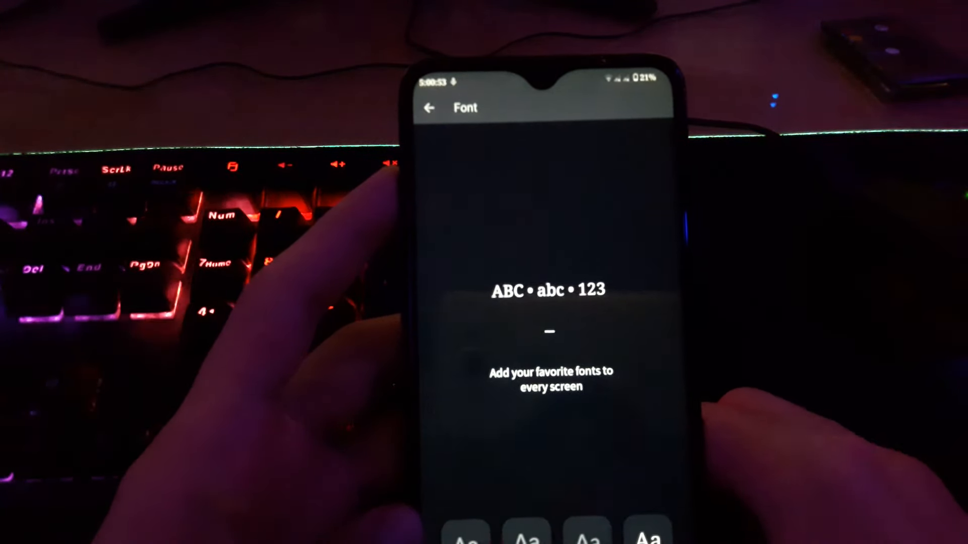
pyautogui.click(429, 107)
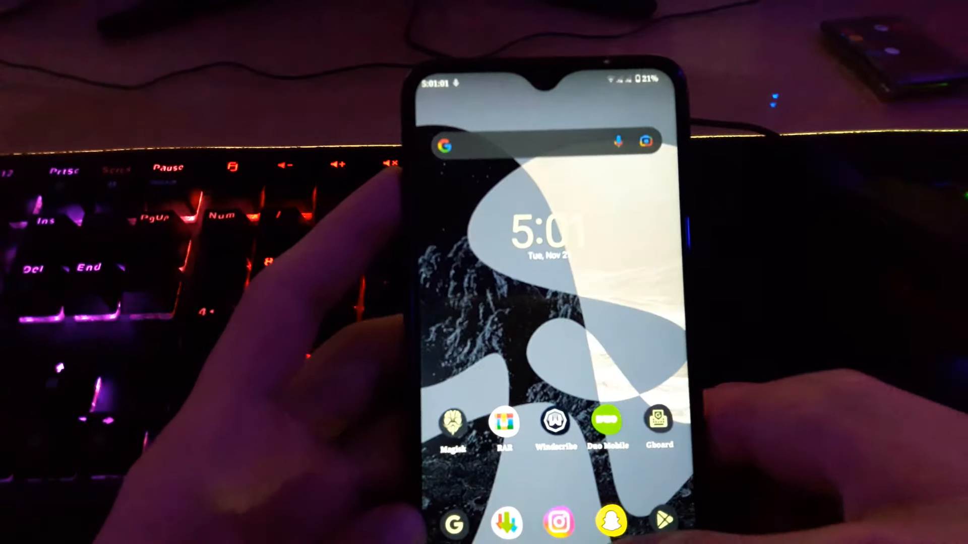
pyautogui.click(454, 424)
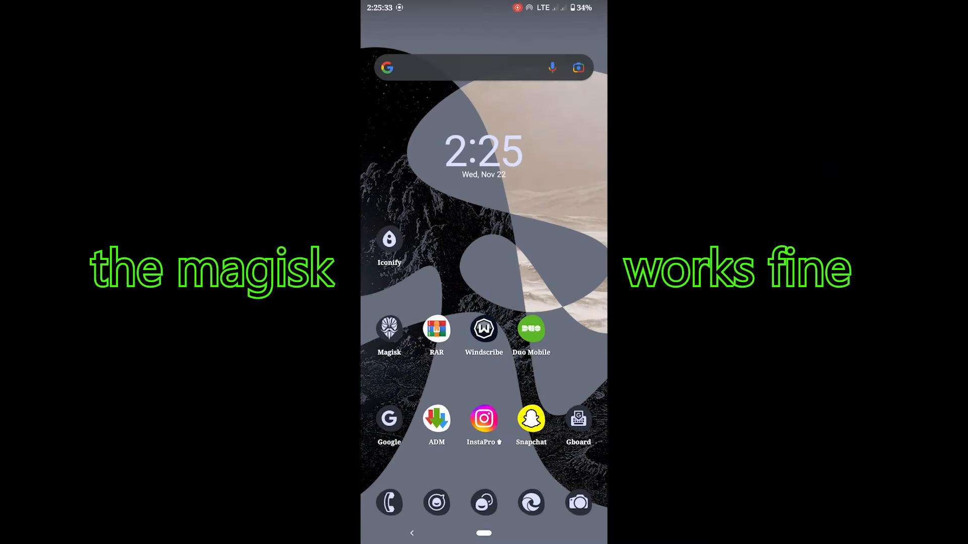
# Step: View the full Android and LineageOS version details under Settings > About device
pyautogui.scroll(3)
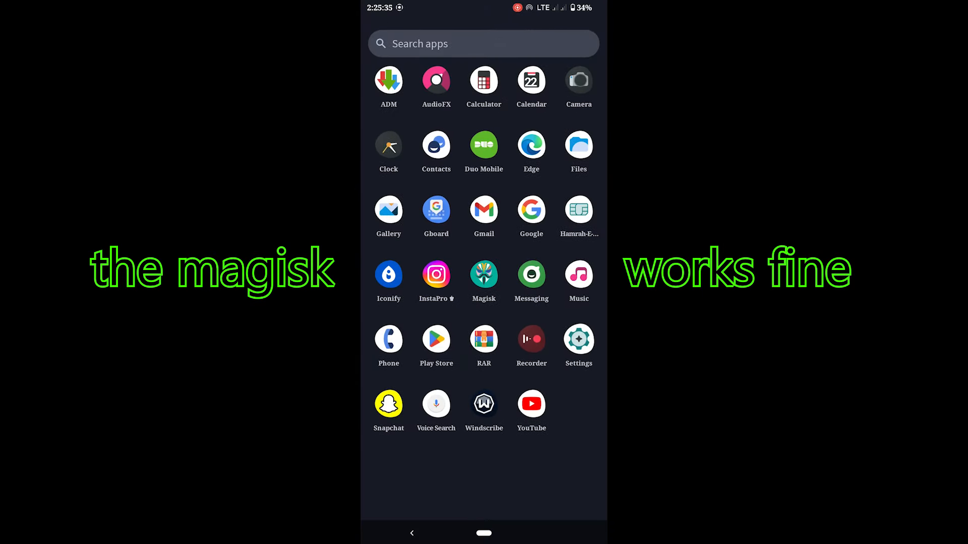
pyautogui.click(578, 339)
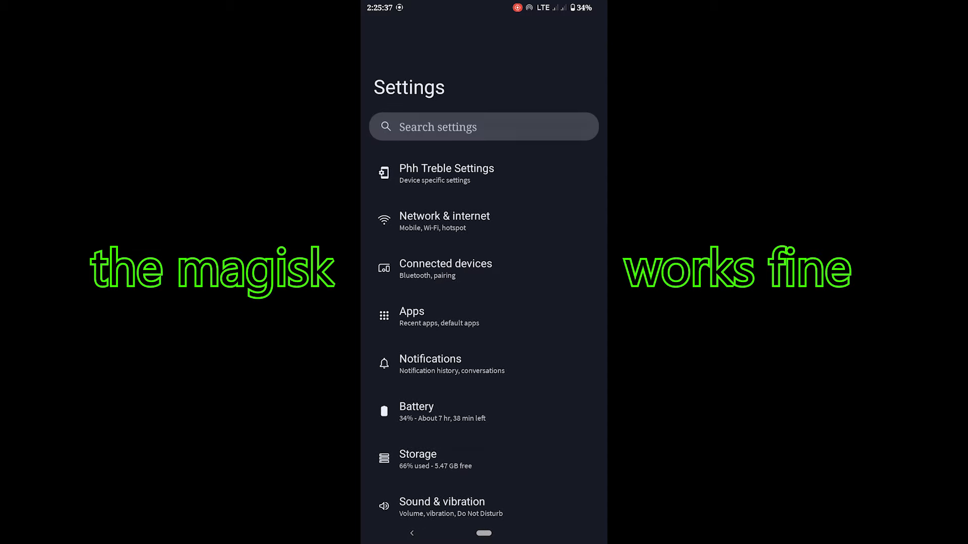
pyautogui.scroll(-3)
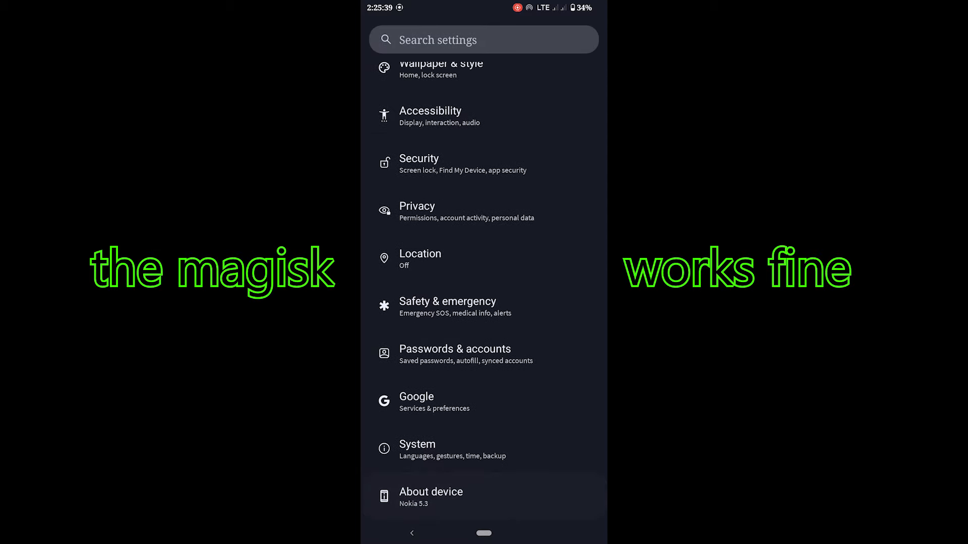
pyautogui.click(431, 492)
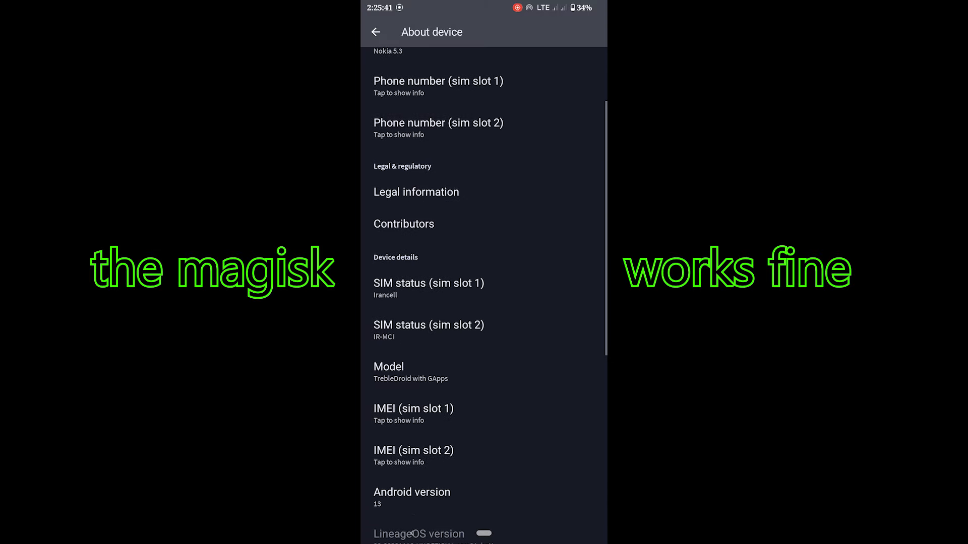
pyautogui.scroll(-3)
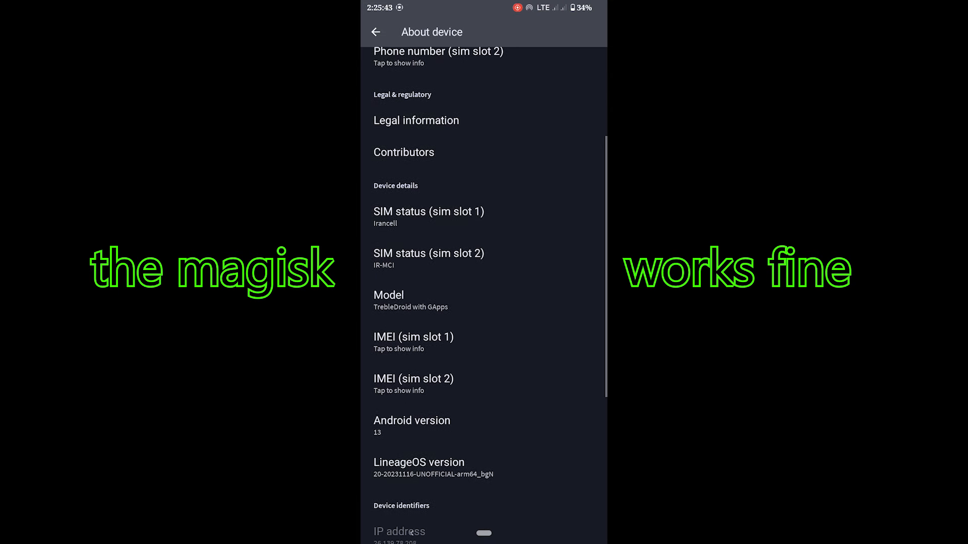
pyautogui.click(412, 426)
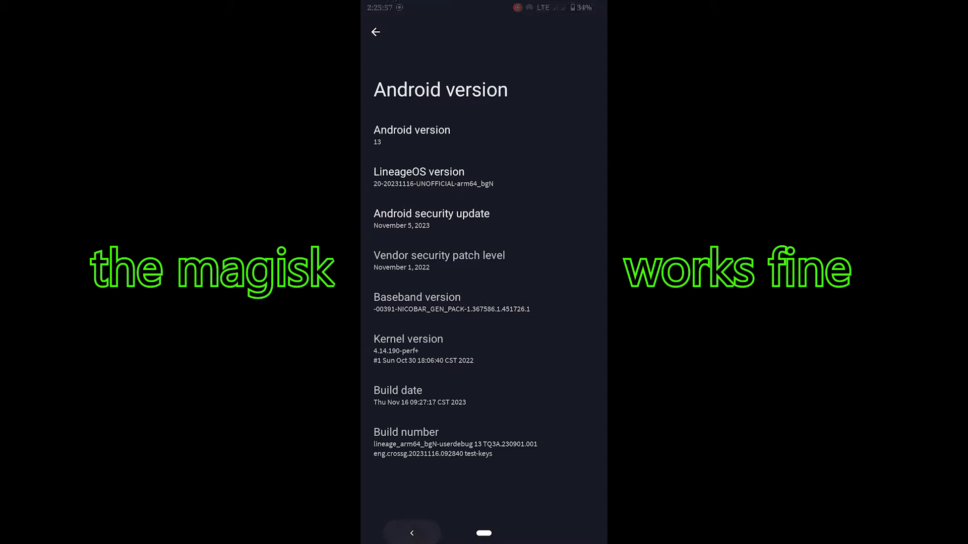
# Step: Launch Magisk to confirm version 26.3 is installed with Ramdisk available
pyautogui.click(375, 32)
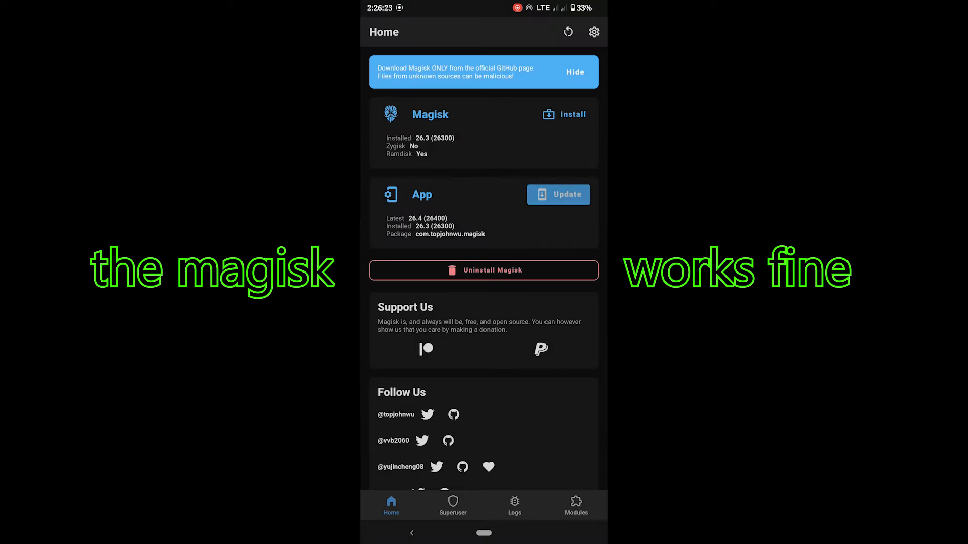
# Step: Leave Magisk for the app list and stop the screen recording from Quick Settings
pyautogui.click(576, 504)
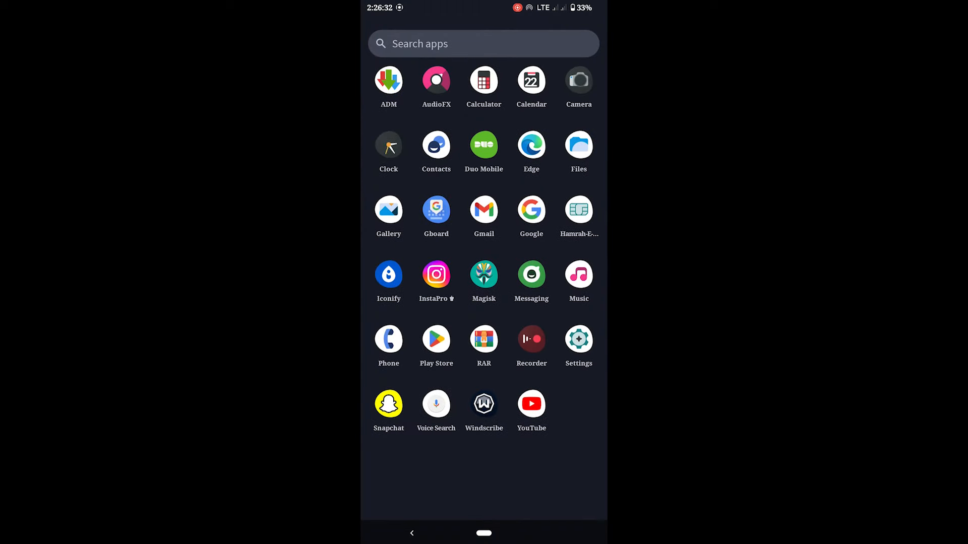
pyautogui.scroll(-3)
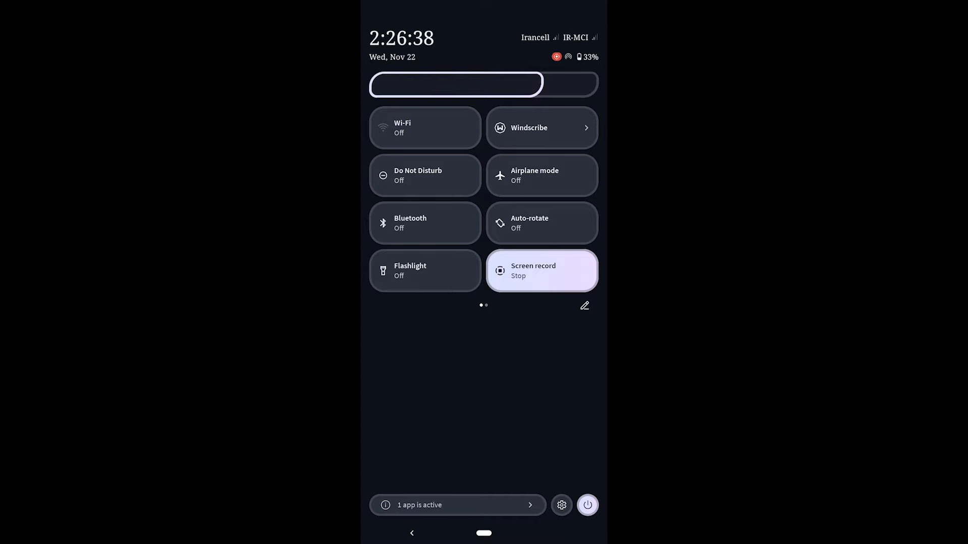
pyautogui.hscroll(-3)
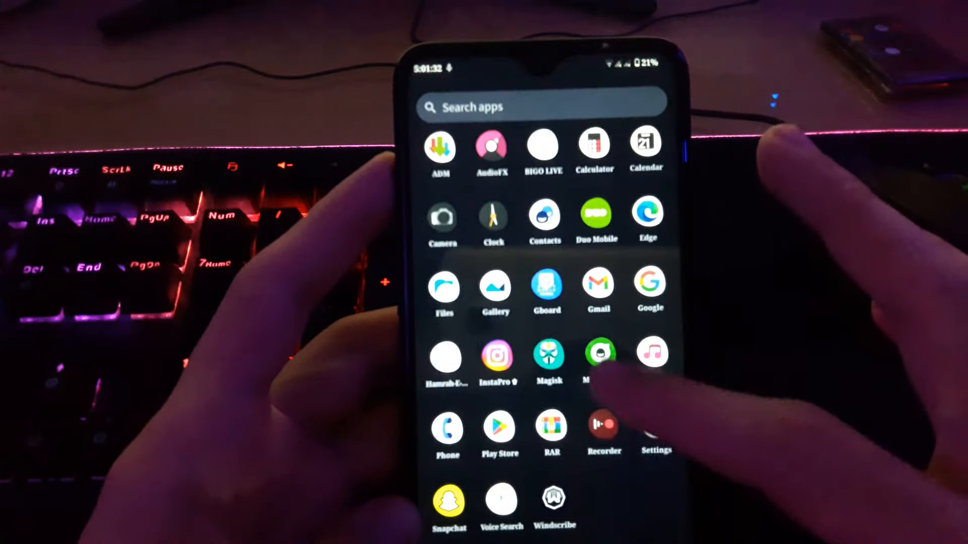
# Step: Briefly check Settings and the recorder notifications, returning to the home screen
pyautogui.click(656, 426)
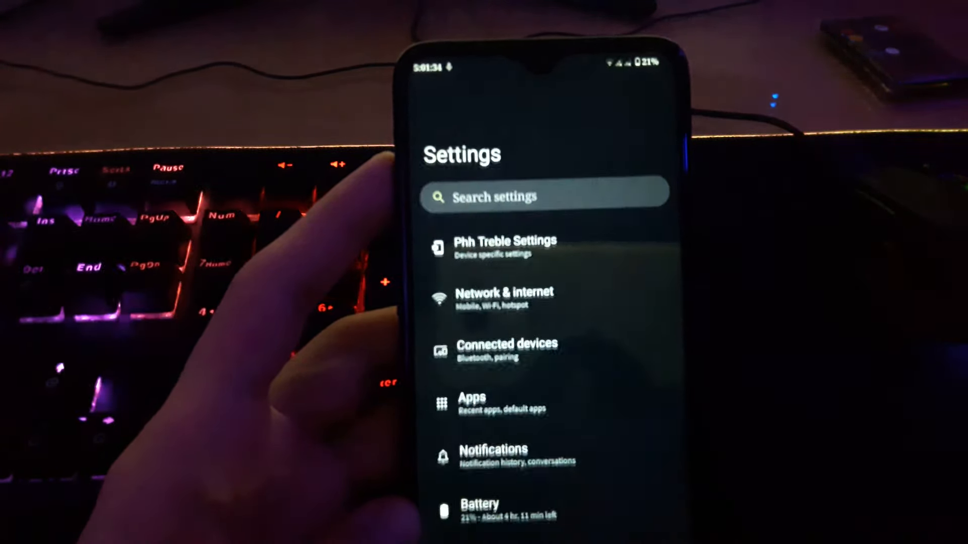
pyautogui.press('home')
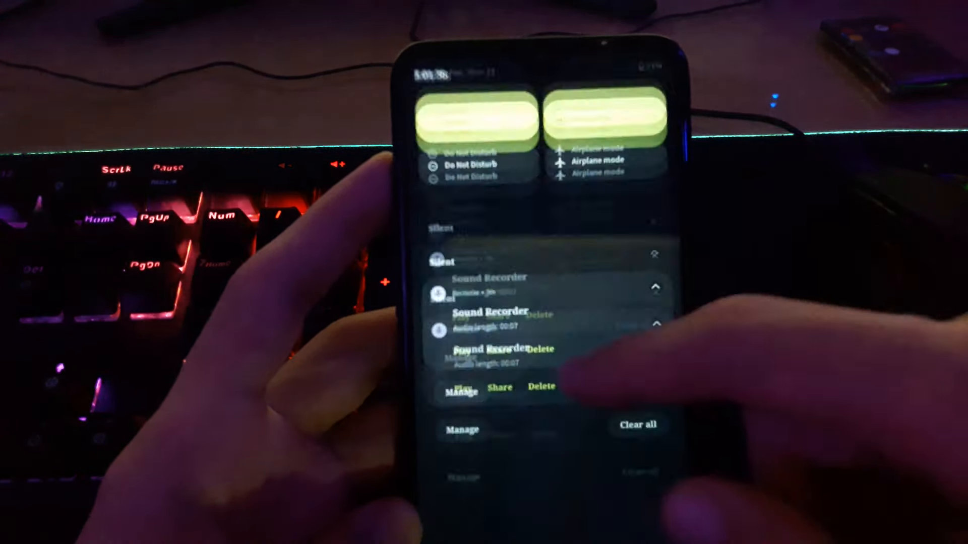
pyautogui.click(638, 426)
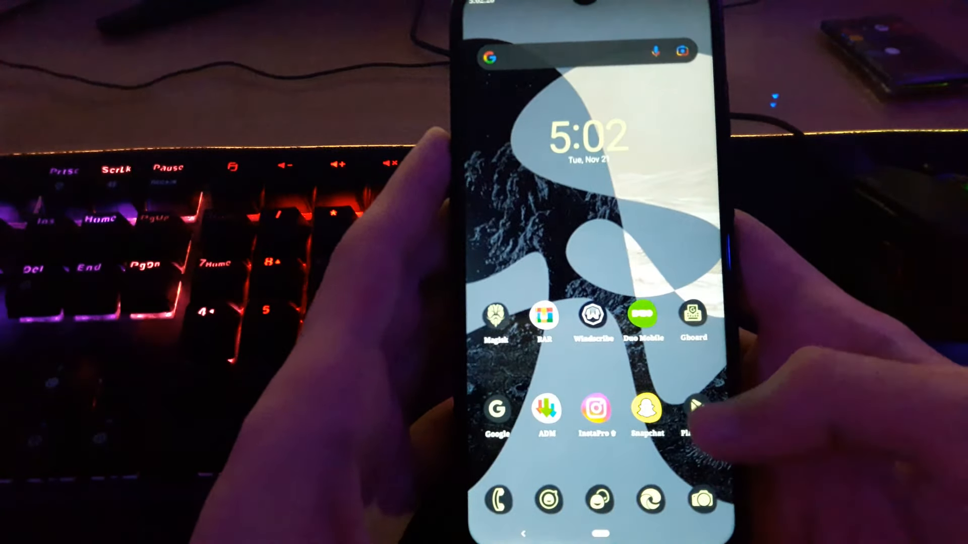
# Step: Launch Google Play Store to its For you recommendations page
pyautogui.click(697, 413)
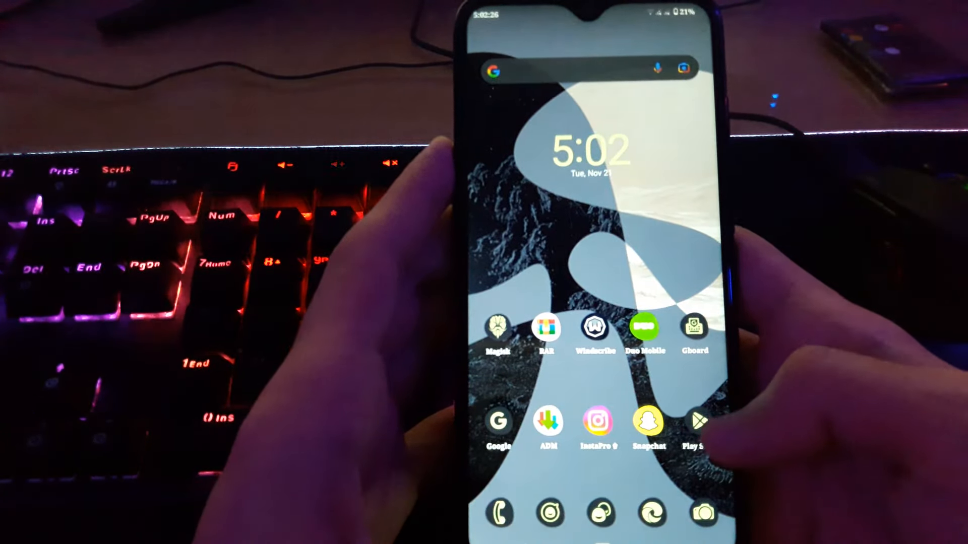
pyautogui.click(694, 424)
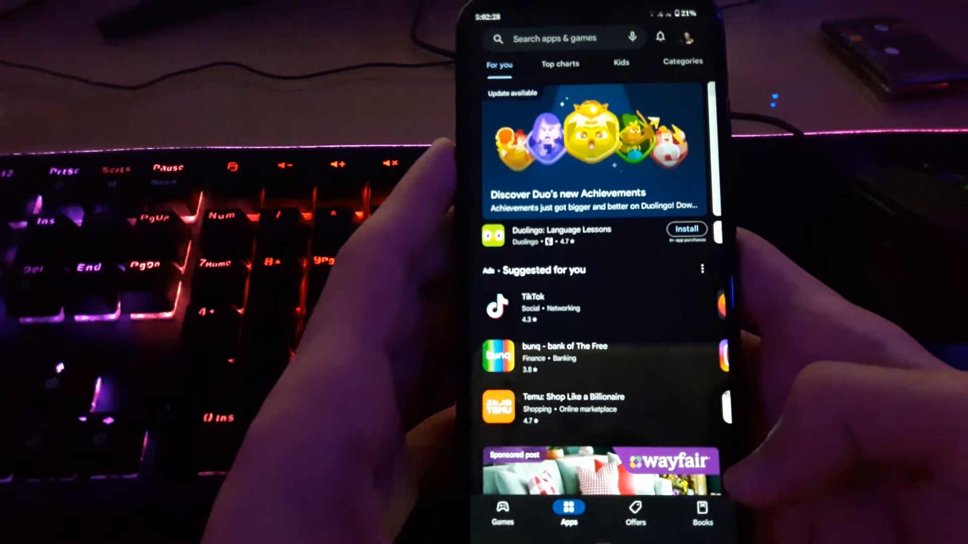